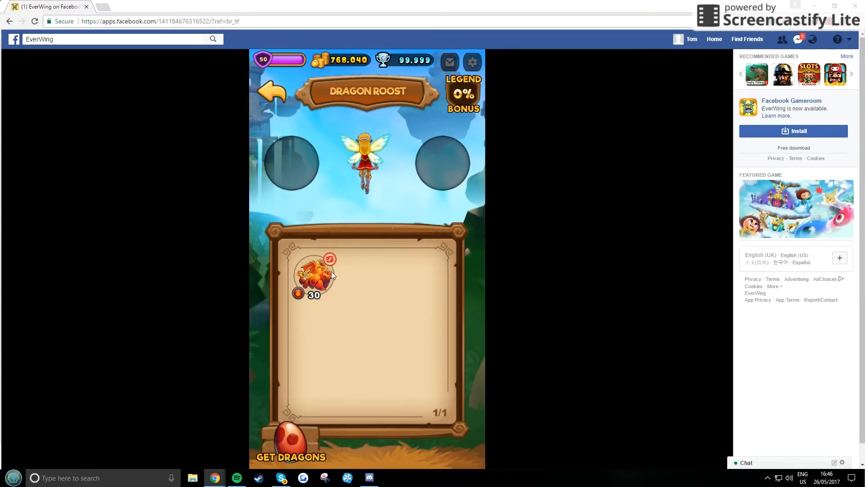
- Review the dragon's details card in the game twice before inspecting the code
click(317, 276)
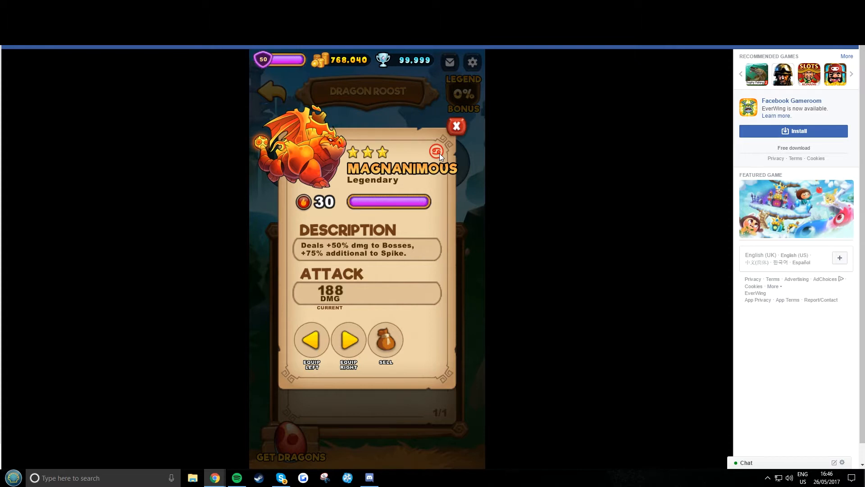
mouse_move(457, 132)
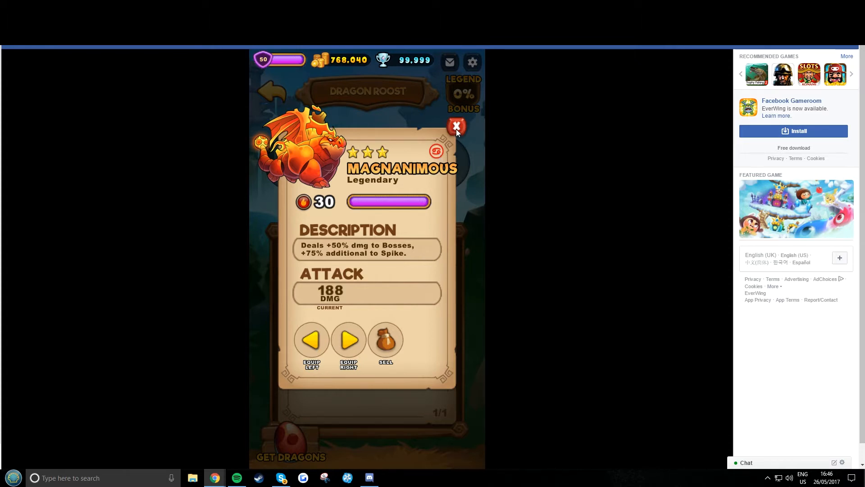
click(456, 126)
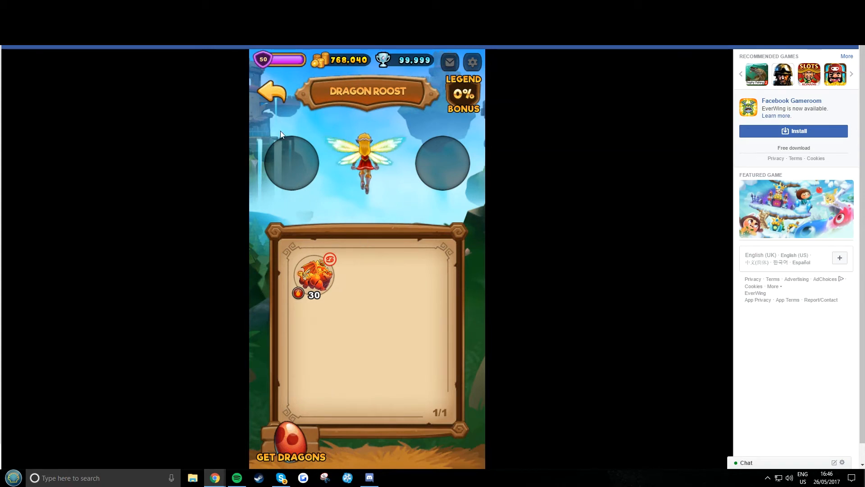
click(312, 276)
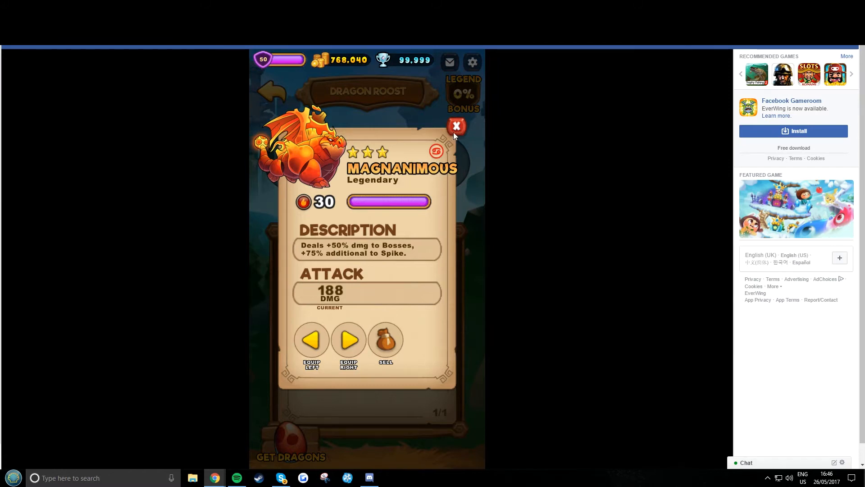
click(456, 126)
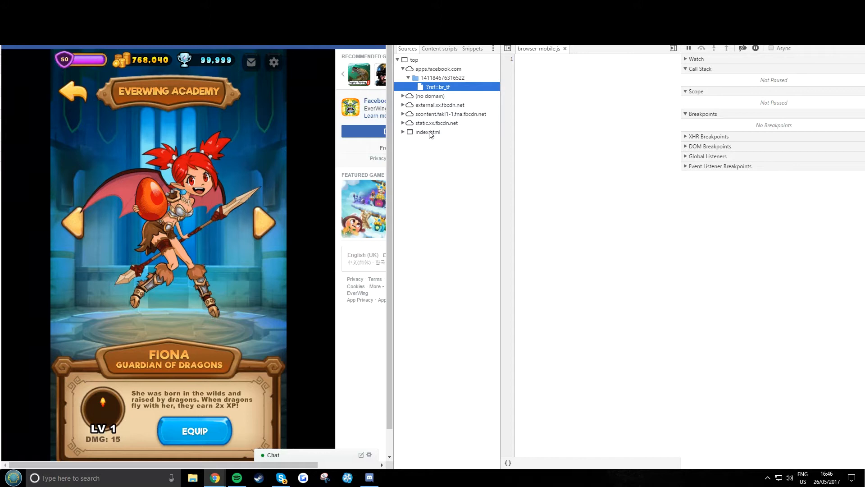
- Expand the game's index.html frame in the Sources page tree
click(428, 132)
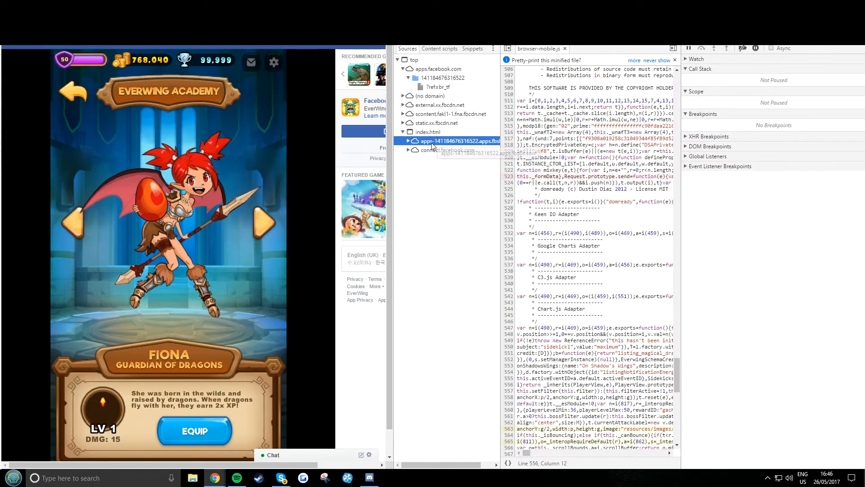
- Expand the app bundle folder to reach browser-mobile.js
click(411, 141)
text(query.prototype.run)
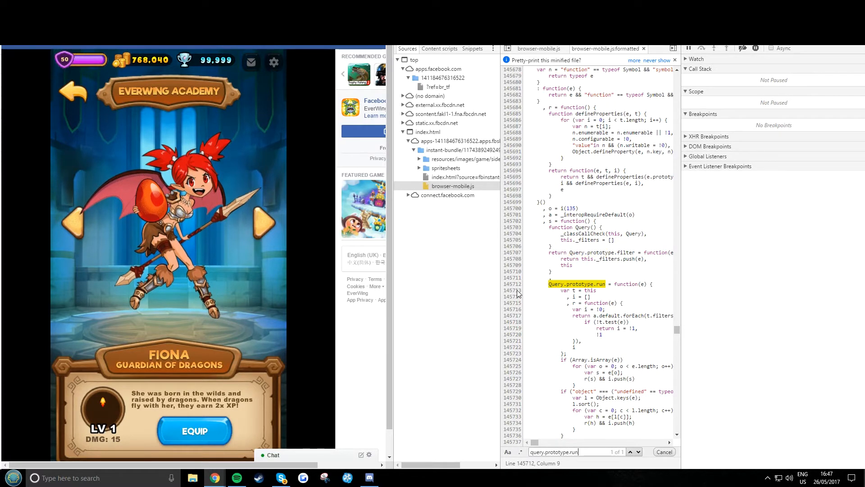
- Add a breakpoint on line 145713 and equip Fiona so execution pauses there
click(512, 290)
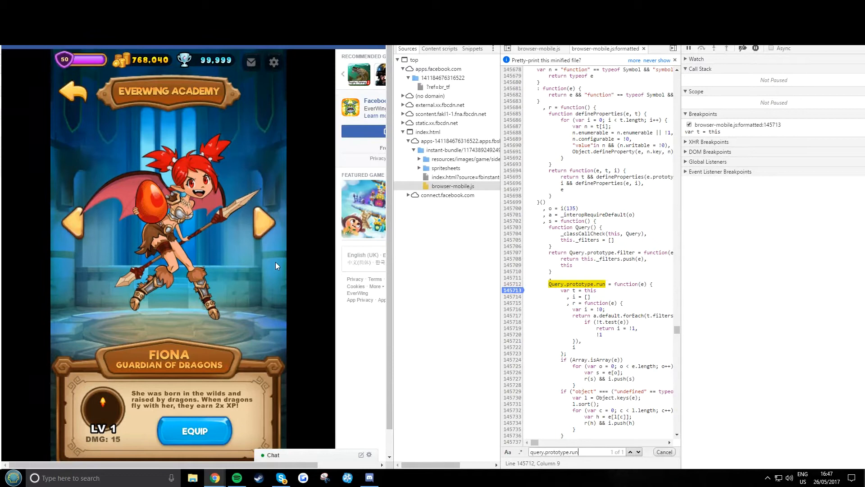
click(195, 432)
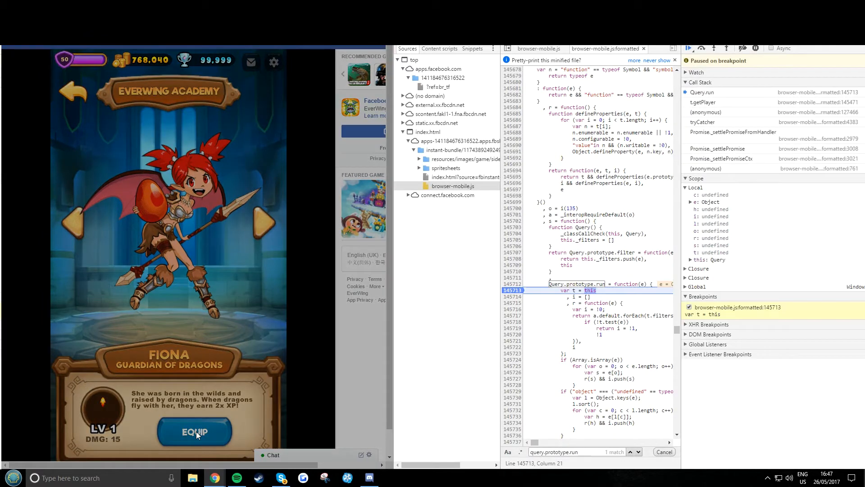
mouse_move(739, 186)
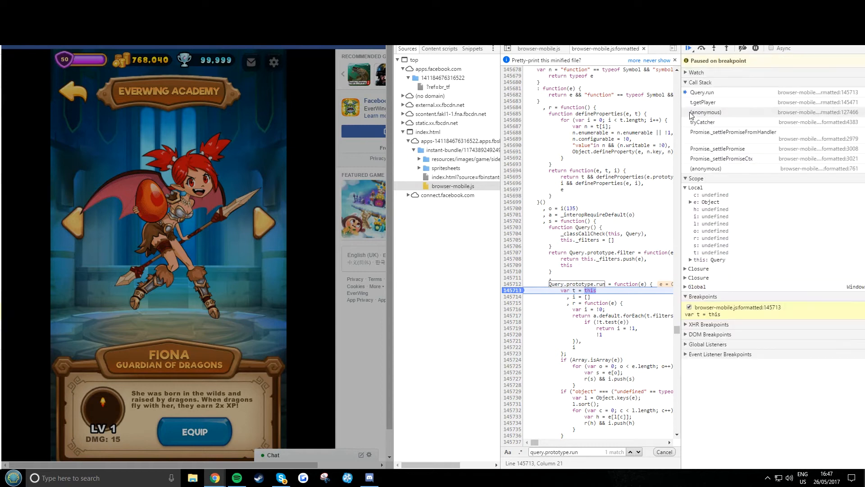
mouse_move(713, 217)
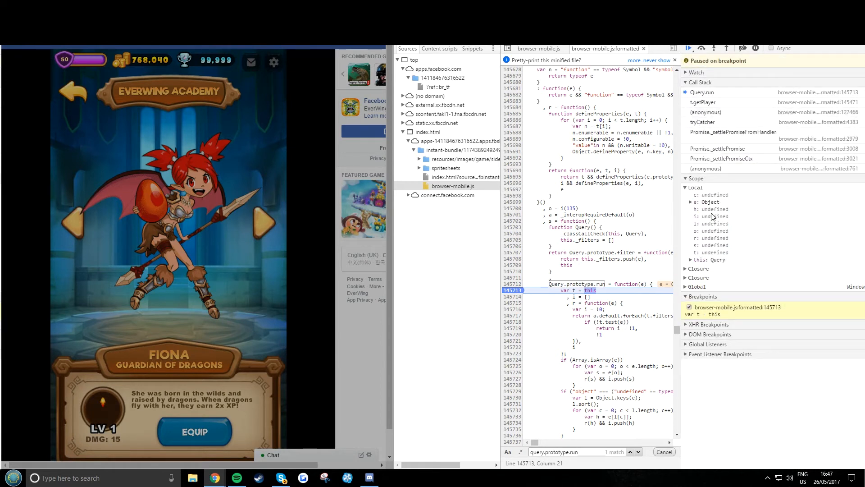
- Expand local object e in Scope and scroll to the sidekick:FC13_zodiac entry (value 5)
click(692, 201)
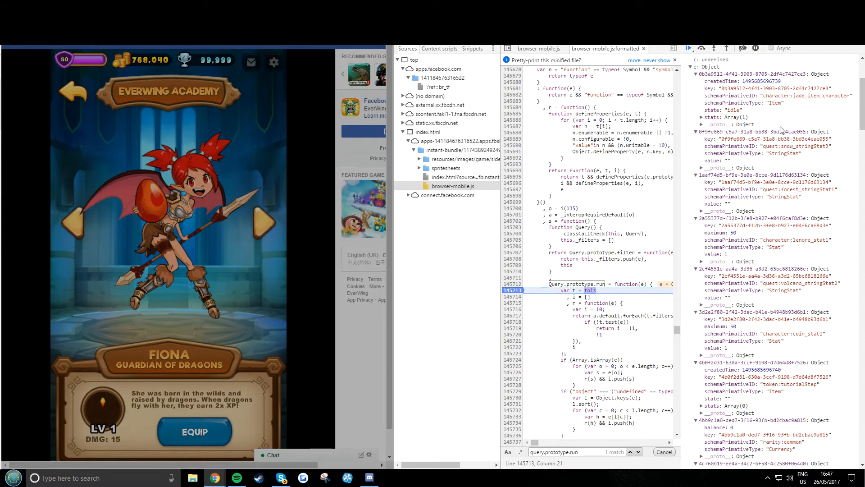
scroll(down, 3)
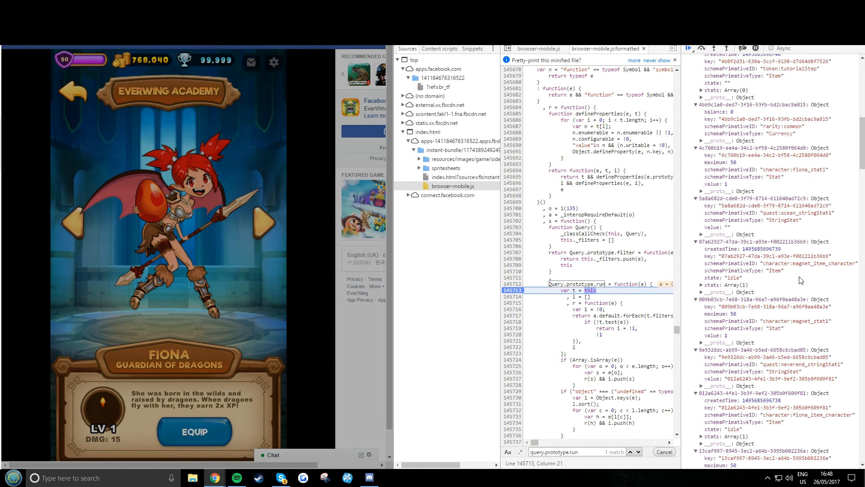
scroll(down, 3)
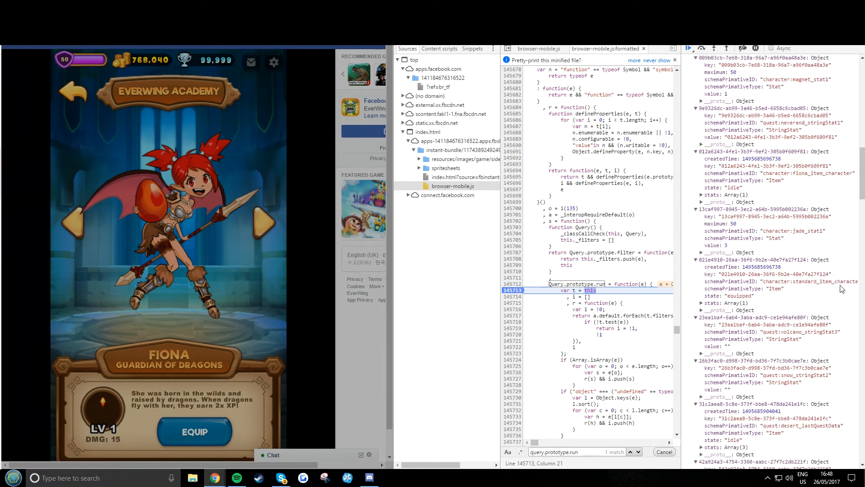
scroll(down, 3)
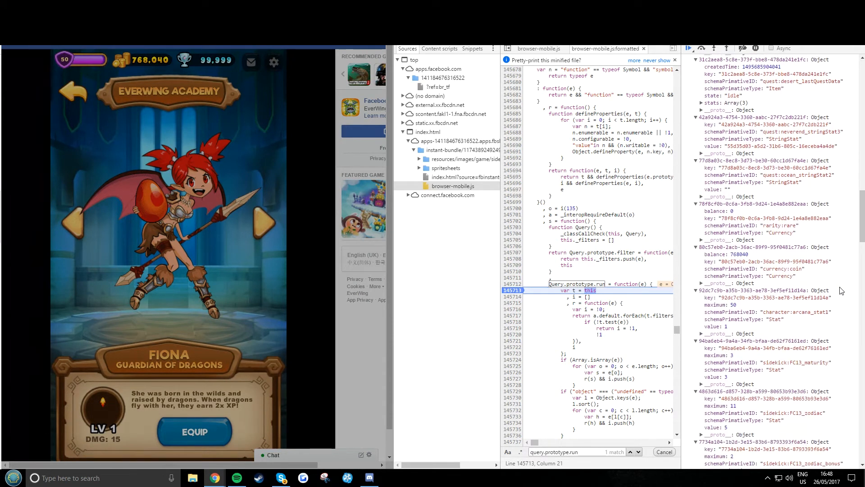
- Scroll through the records around the sidekick:FC13_zodiac value being changed to 6
scroll(down, 3)
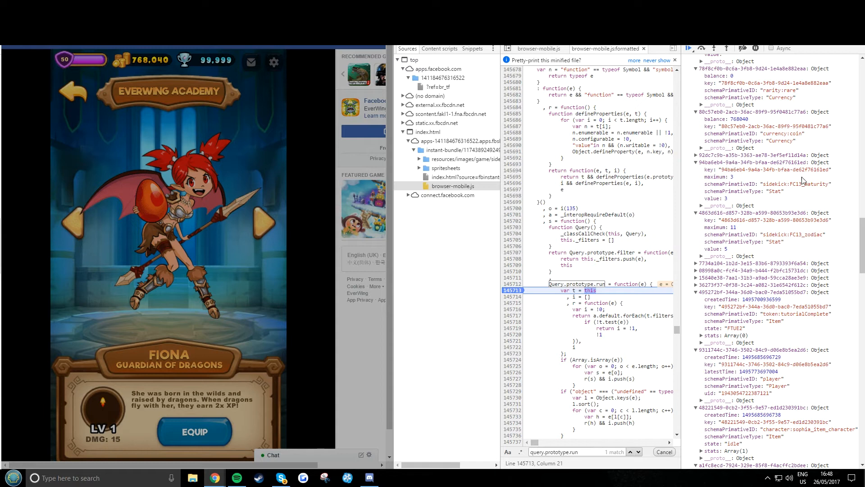
mouse_move(724, 203)
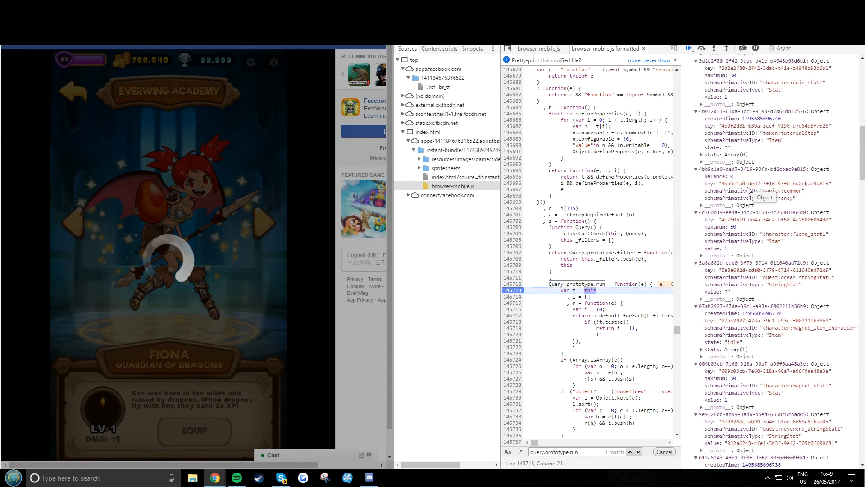
scroll(down, 3)
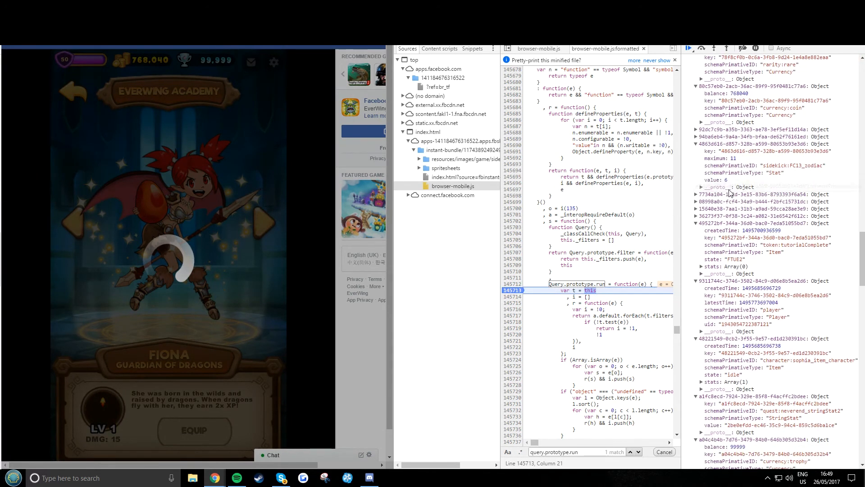